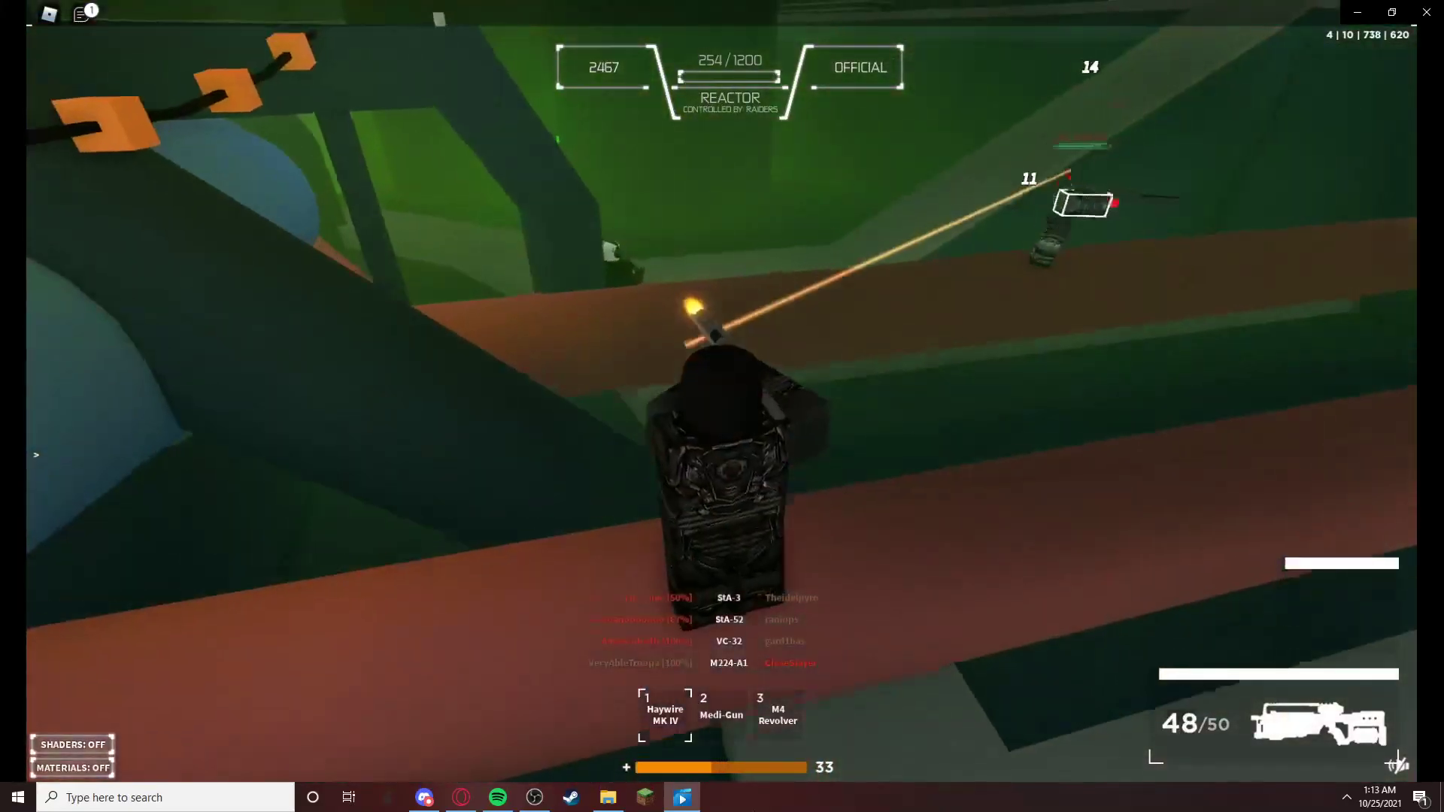
# Step: Leave the server from the 'Banned from server' disconnect dialog and bring OBS up over Discord
pyautogui.press('Tab')
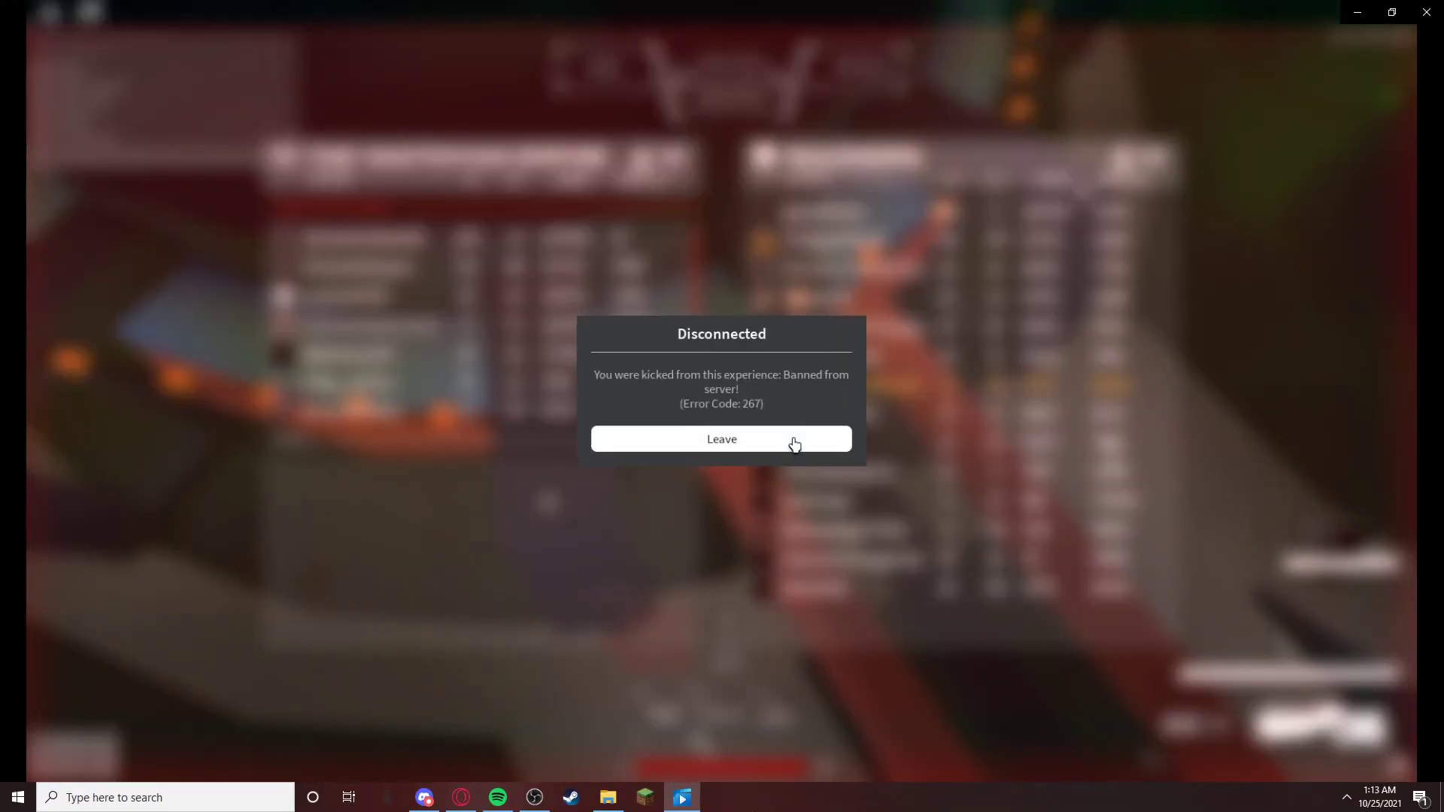
pyautogui.click(720, 437)
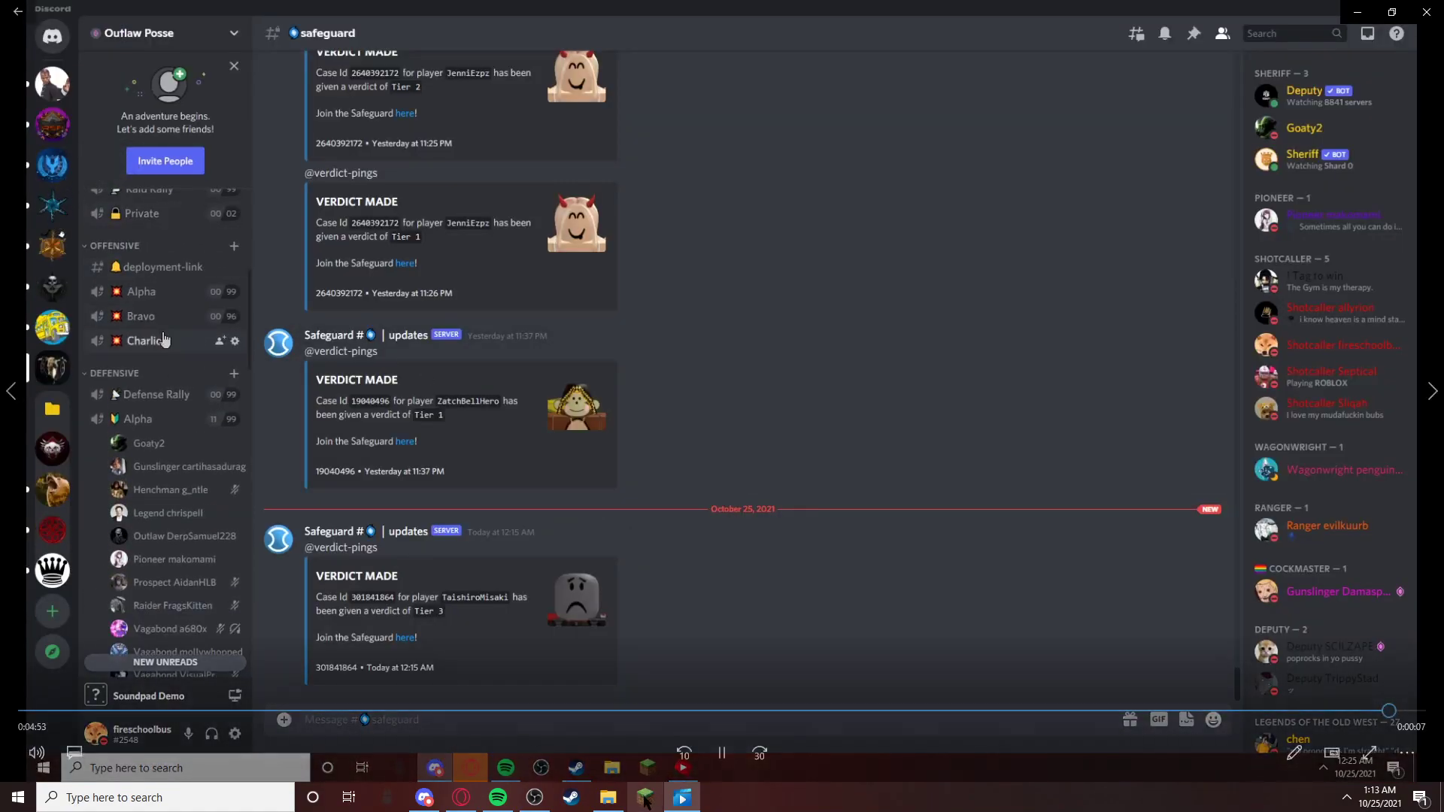
pyautogui.click(644, 797)
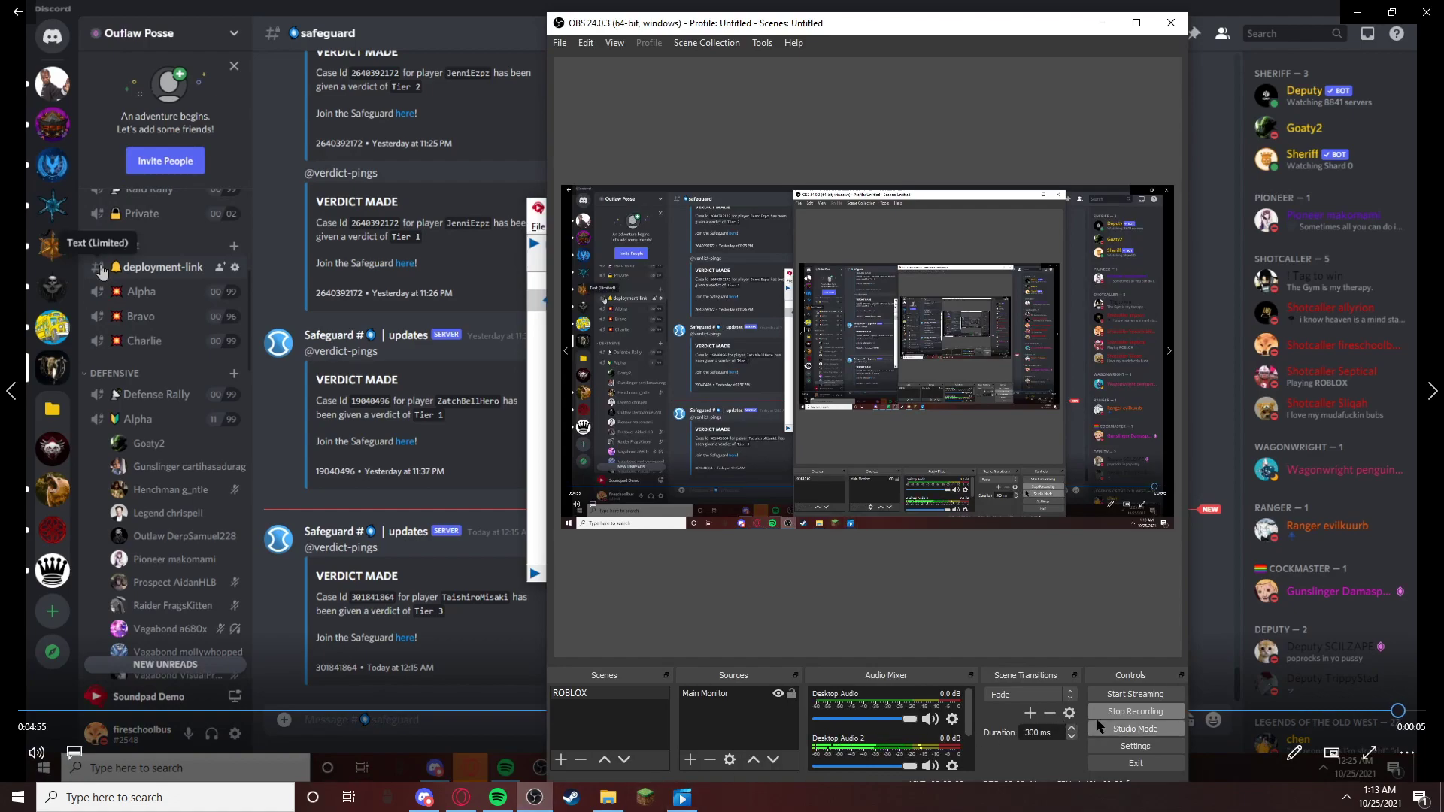